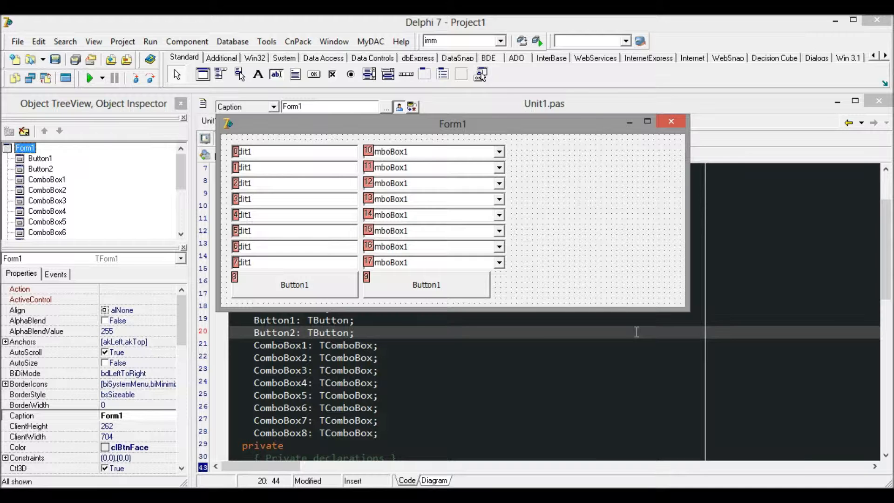
pyautogui.moveTo(546, 259)
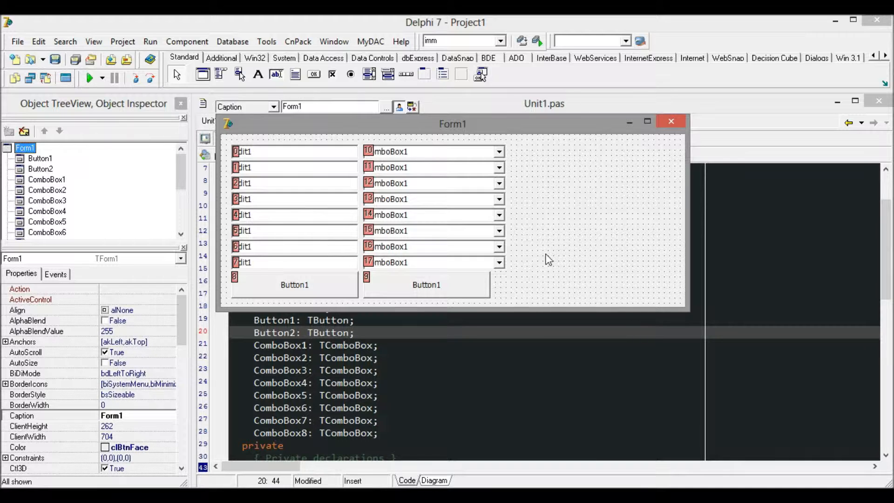
pyautogui.moveTo(294, 276)
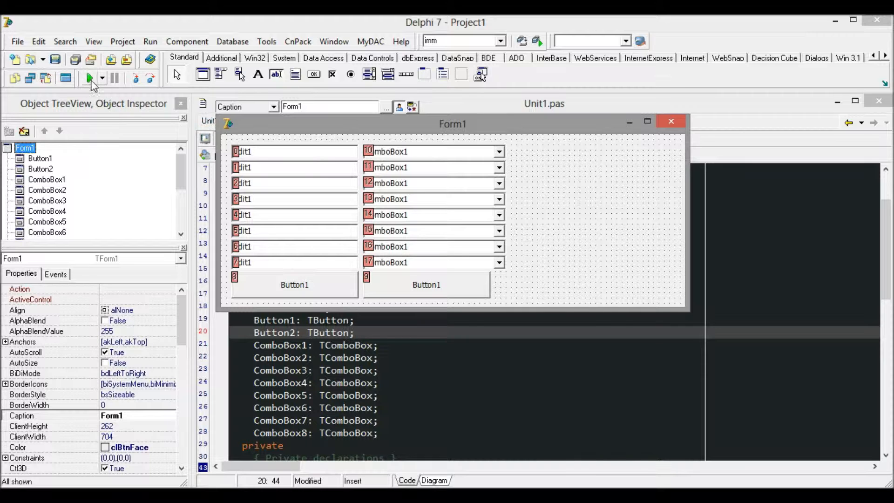
# - Run the project and exercise Button1 on the classic-style form
pyautogui.click(88, 78)
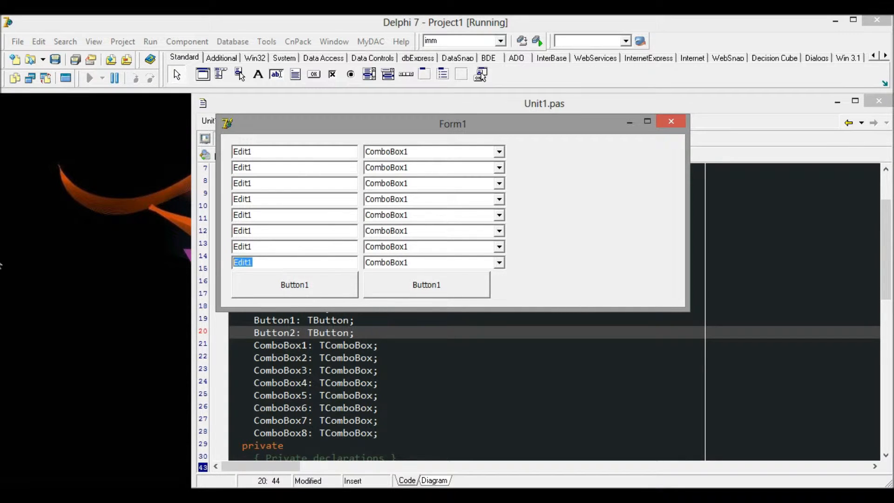
pyautogui.click(295, 284)
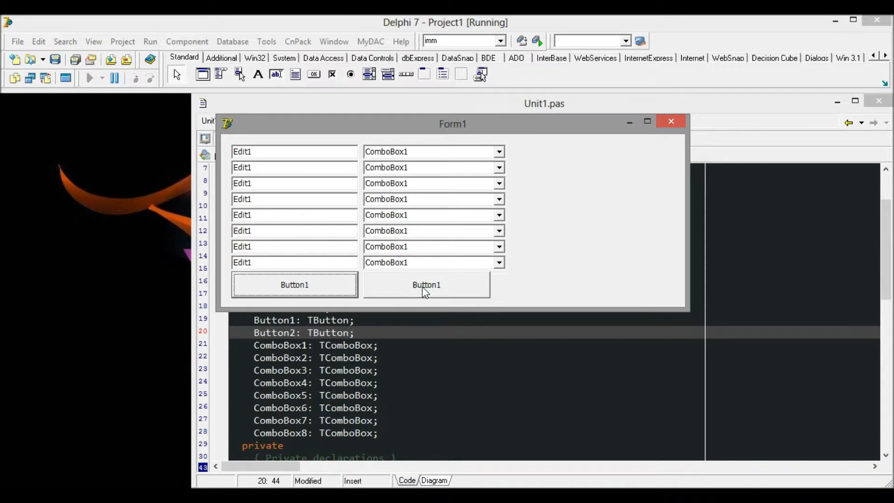
pyautogui.moveTo(617, 177)
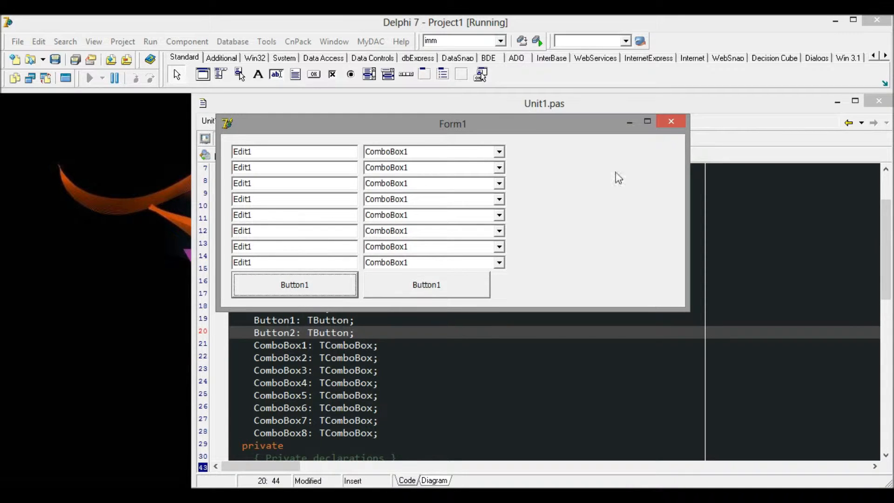
pyautogui.moveTo(670, 122)
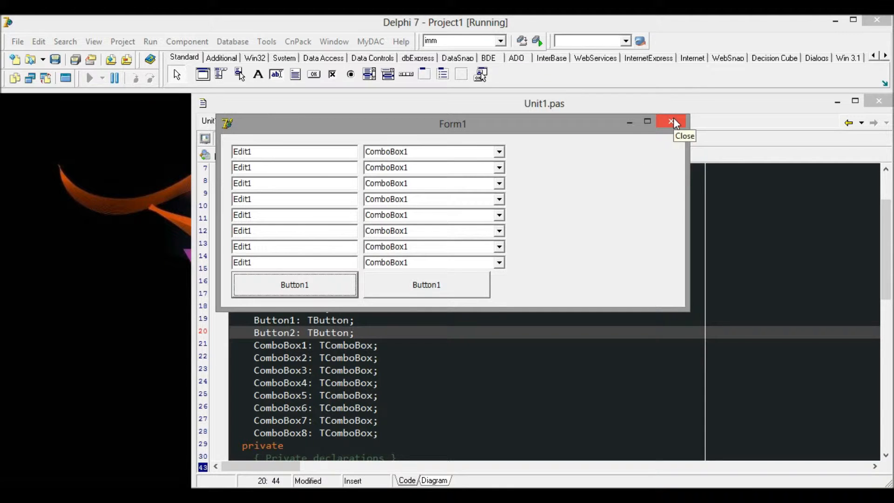
# - Close the app and drop a TXPManifest from the Win32 palette onto the form
pyautogui.click(671, 122)
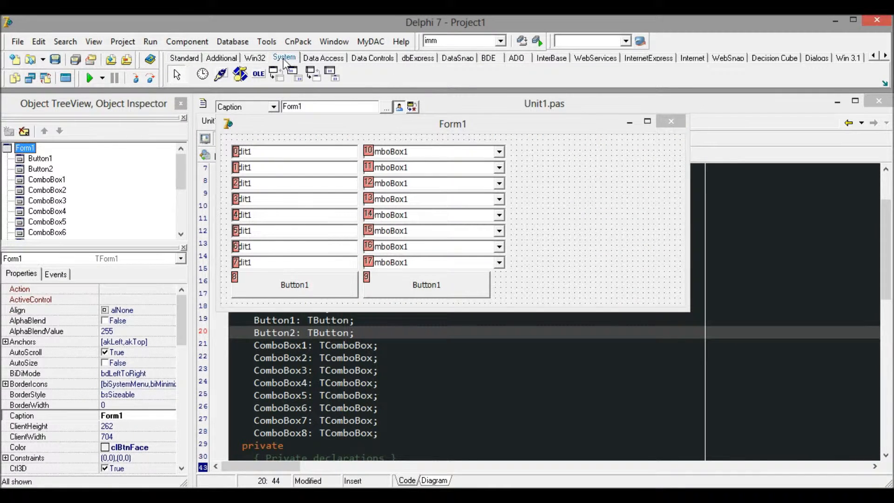
pyautogui.click(255, 57)
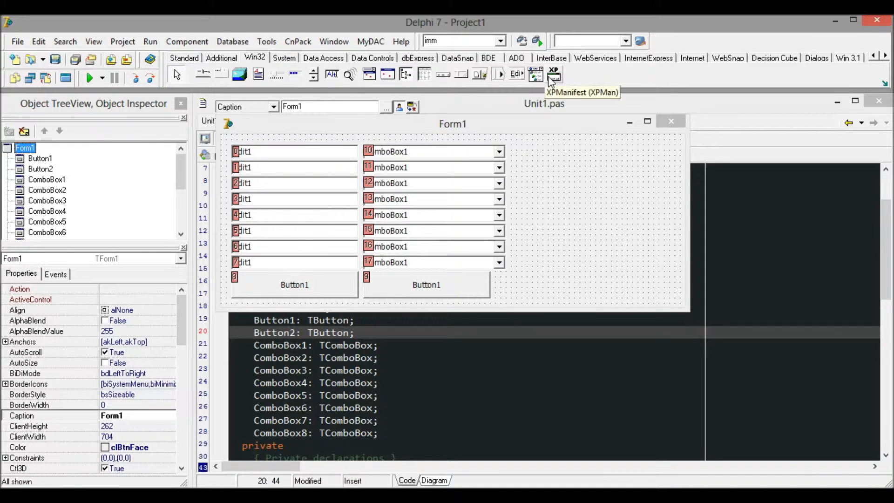
pyautogui.click(553, 73)
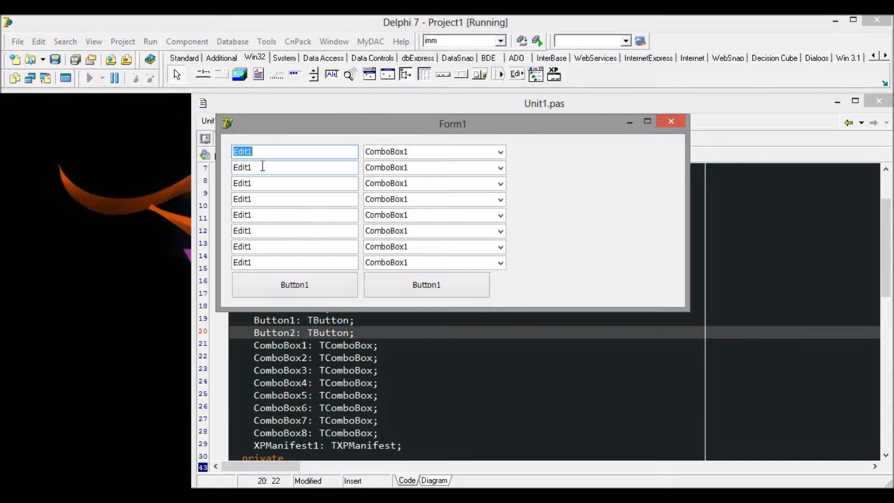
# - Close the running form to return to the designer with XPManifest1 on the form
pyautogui.click(294, 167)
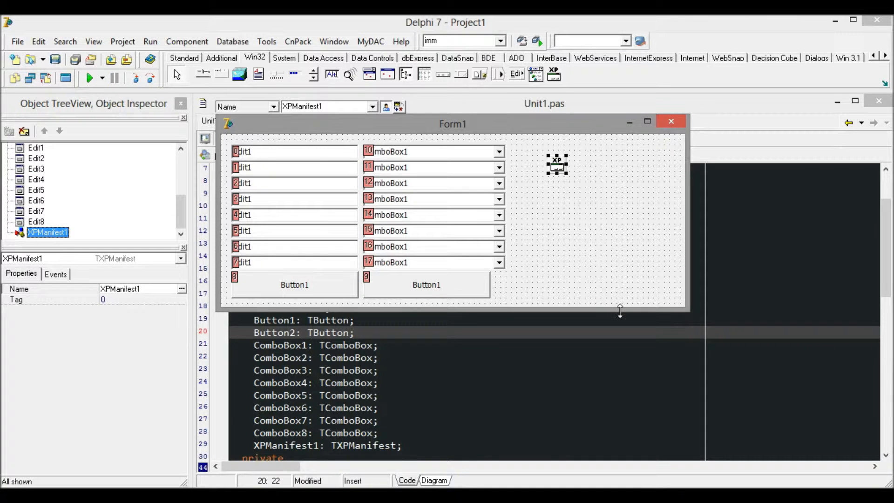
pyautogui.moveTo(548, 140)
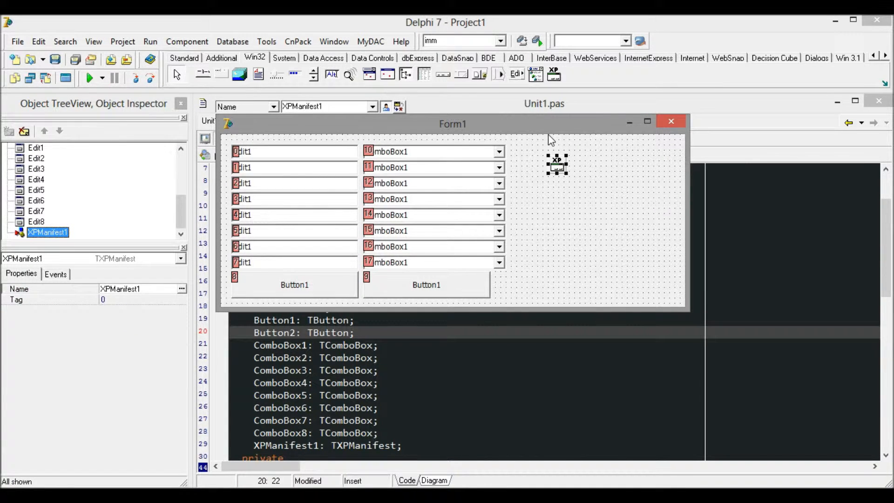
# - Delete XPManifest1, rerun to see classic-style combo boxes, then close the app
pyautogui.click(428, 262)
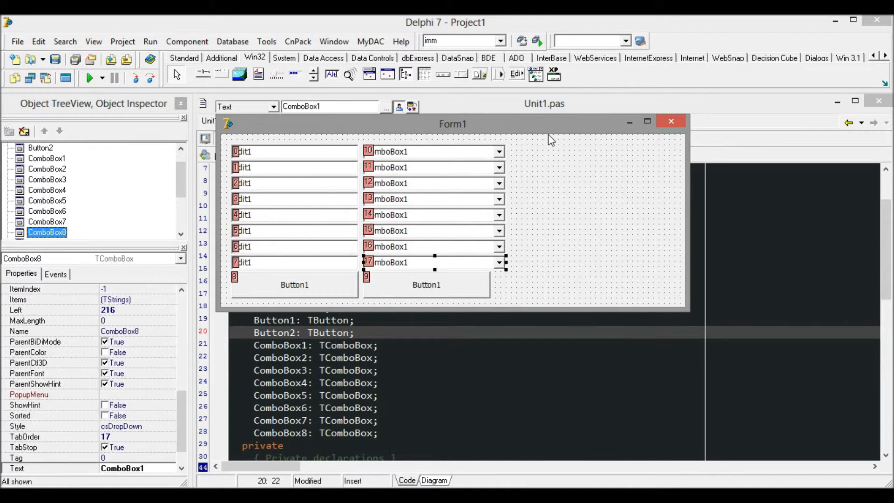
pyautogui.click(670, 121)
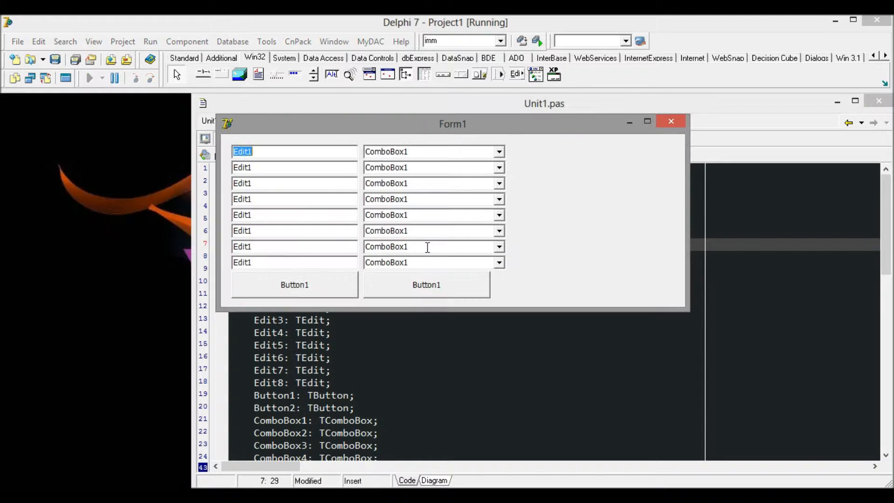
pyautogui.click(499, 151)
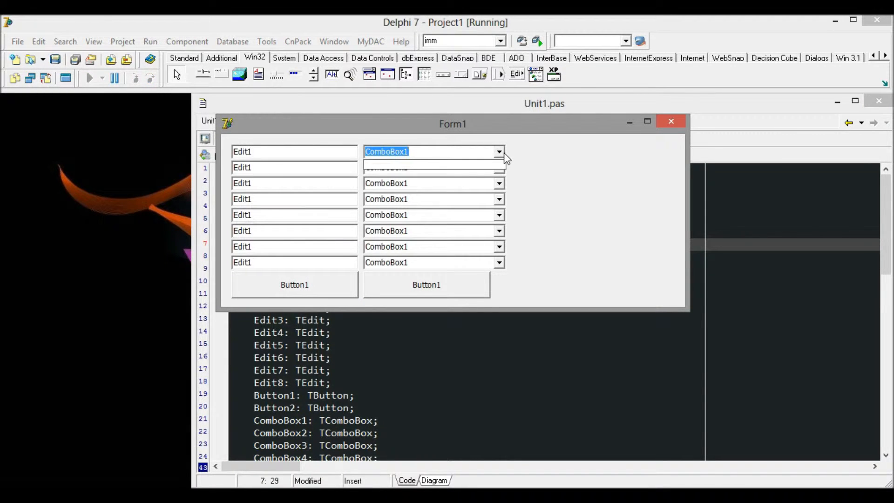
pyautogui.click(670, 121)
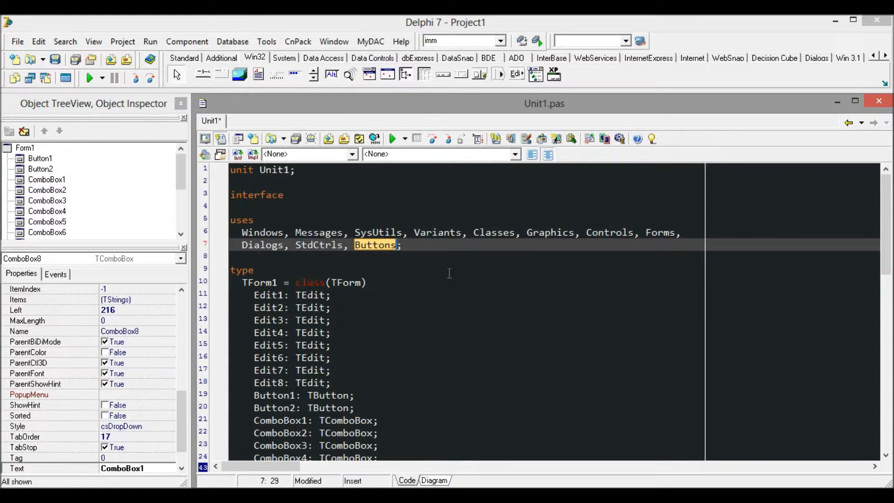
# - Append ', XPMan' after Buttons in Unit1's uses clause
pyautogui.write(',')
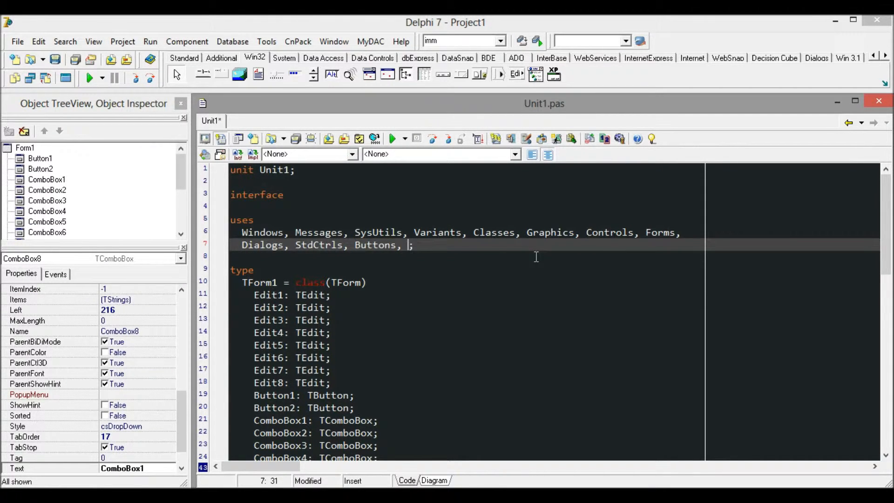
pyautogui.write('xpman')
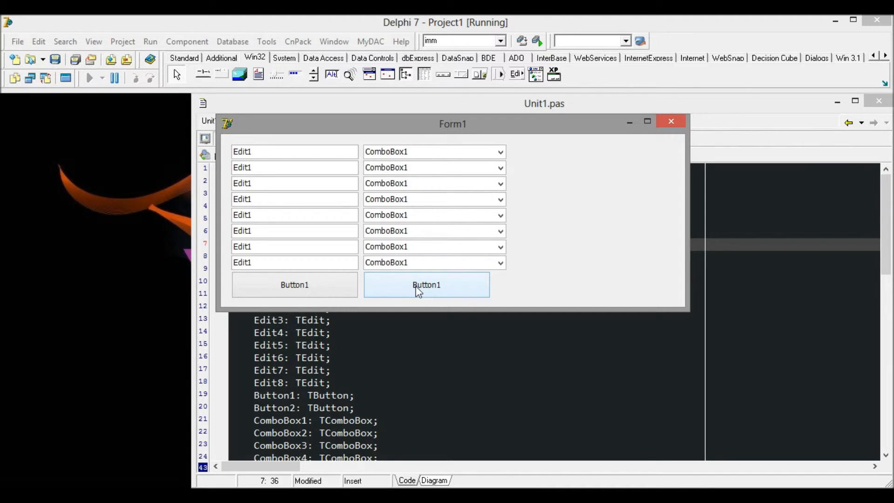
pyautogui.moveTo(671, 122)
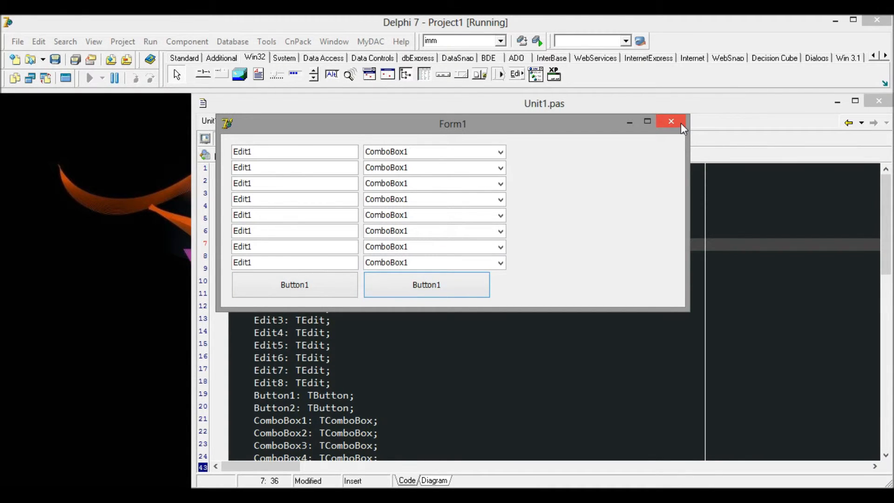
pyautogui.moveTo(671, 122)
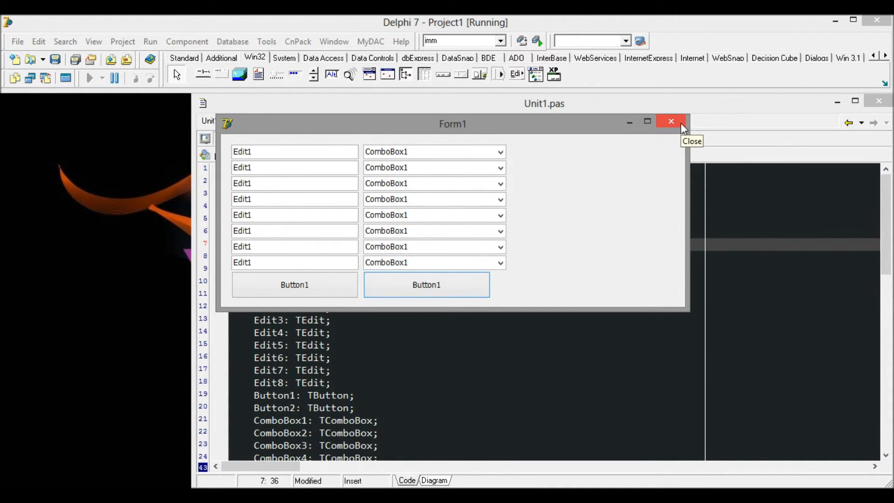